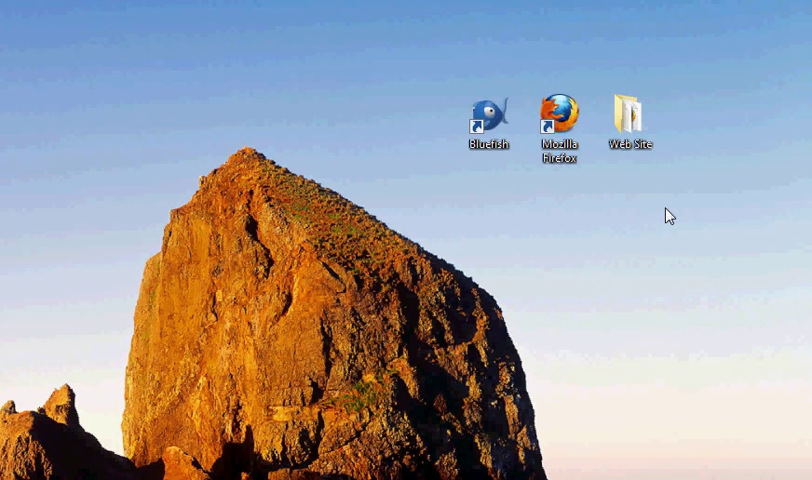
mouse_move(613, 254)
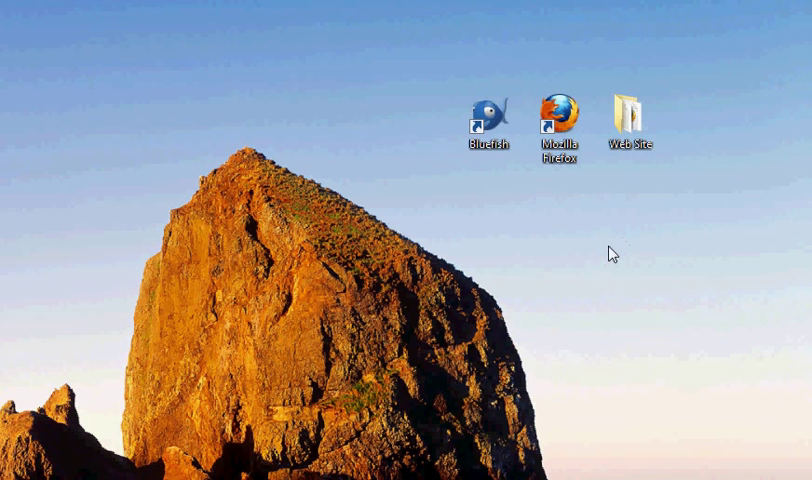
mouse_move(668, 293)
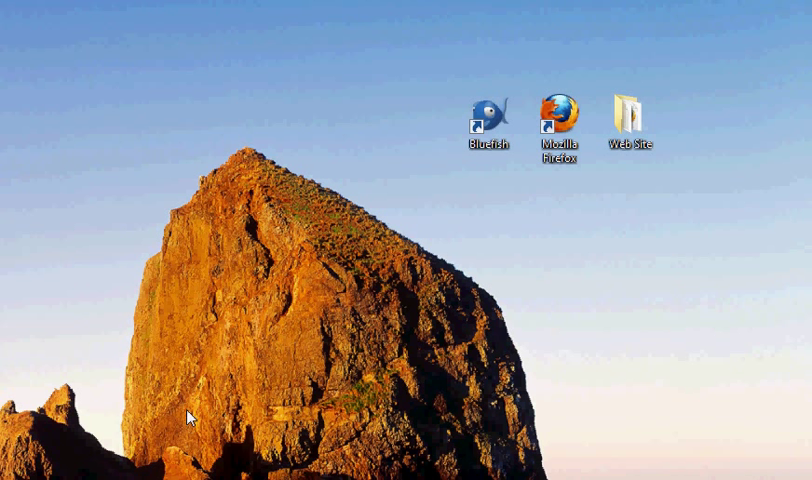
Open the Web Site folder and open index.html in Bluefish
click(630, 110)
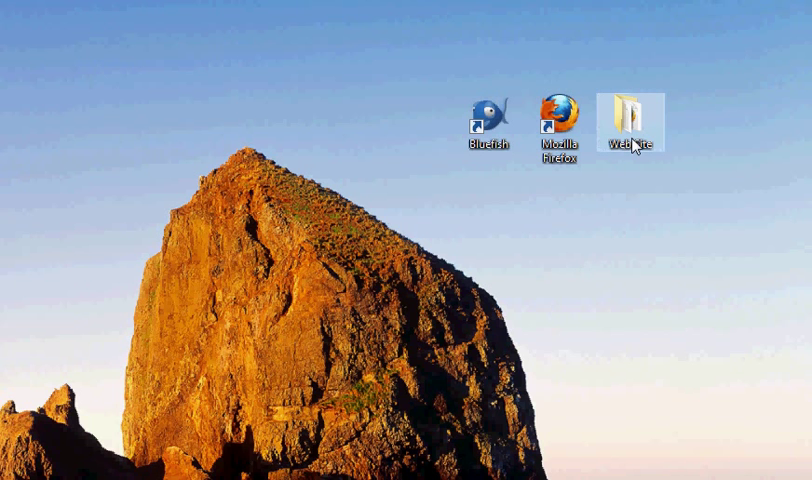
double_click(633, 115)
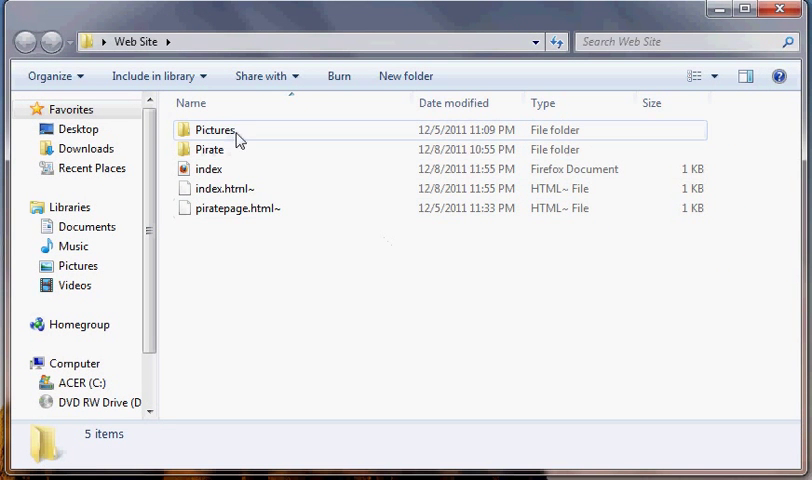
click(208, 168)
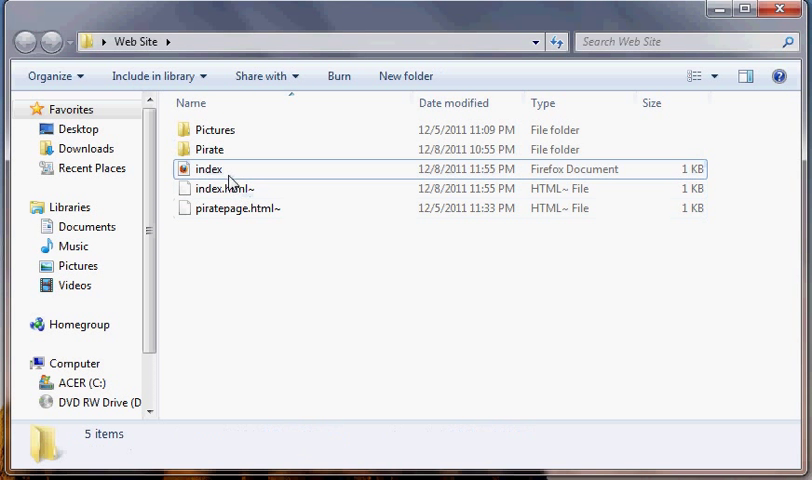
click(214, 129)
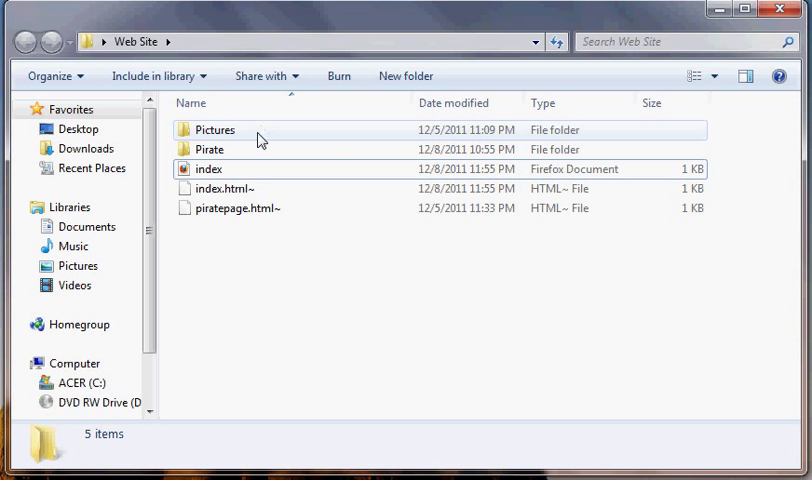
mouse_move(234, 139)
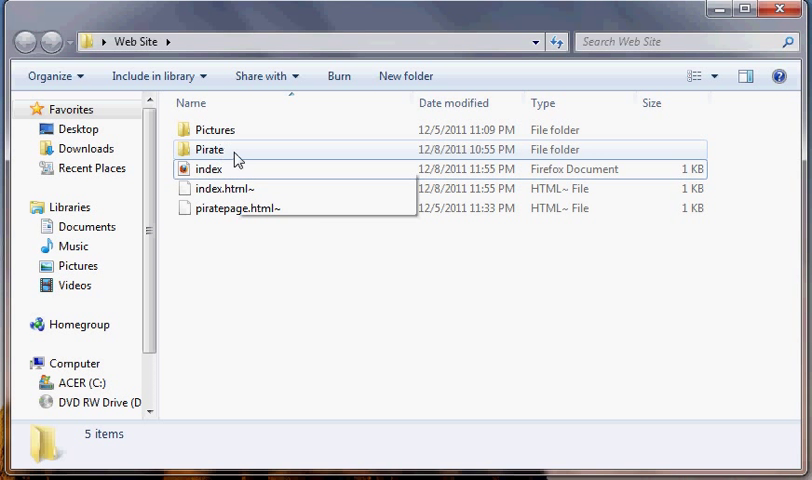
double_click(209, 148)
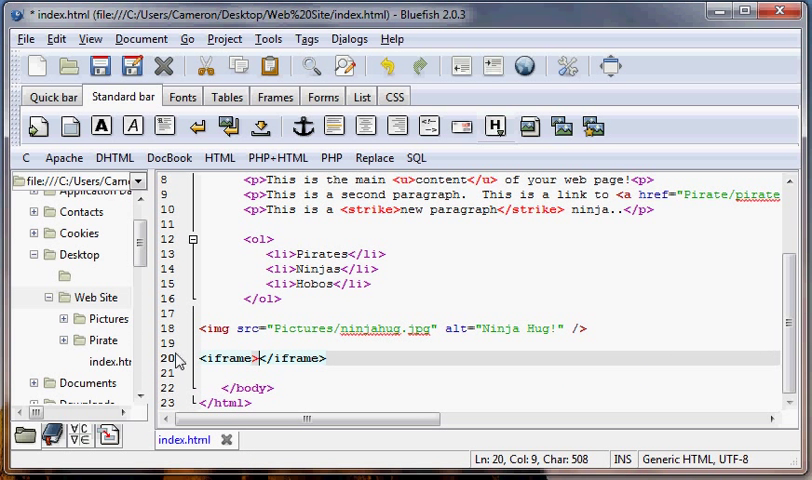
Select line 20 below the Ninja Hug img tag, where the empty iframe goes
double_click(222, 358)
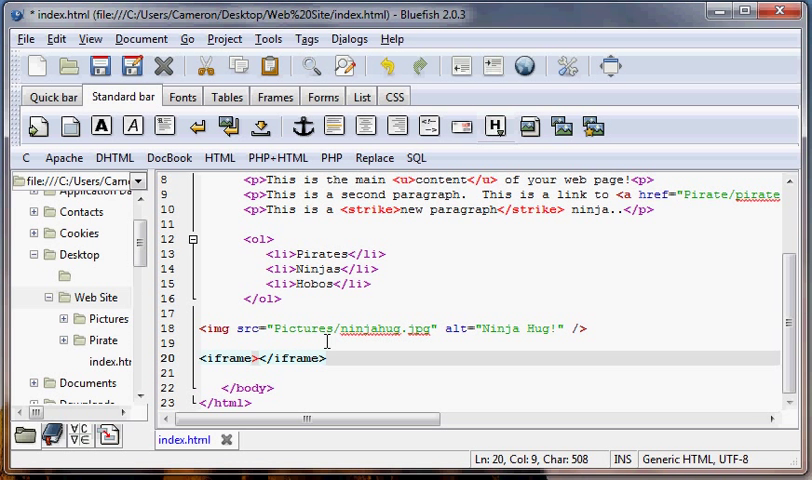
mouse_move(283, 335)
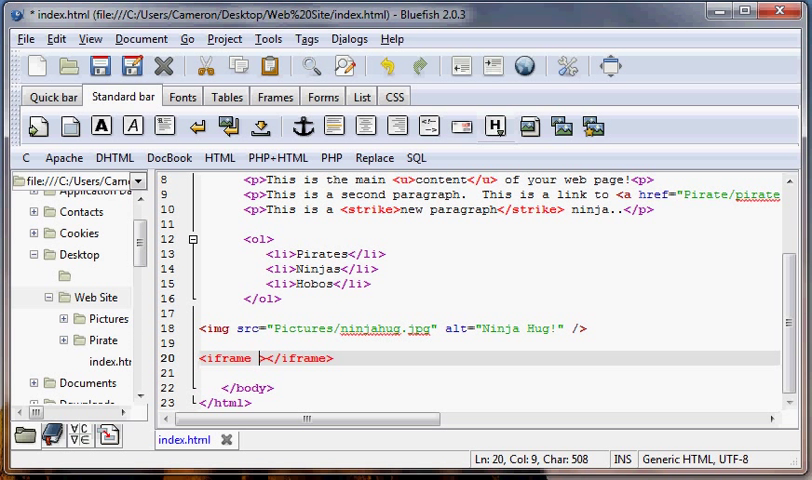
Add src="Pirate/piratepage.html" inside the opening iframe tag
text(src)
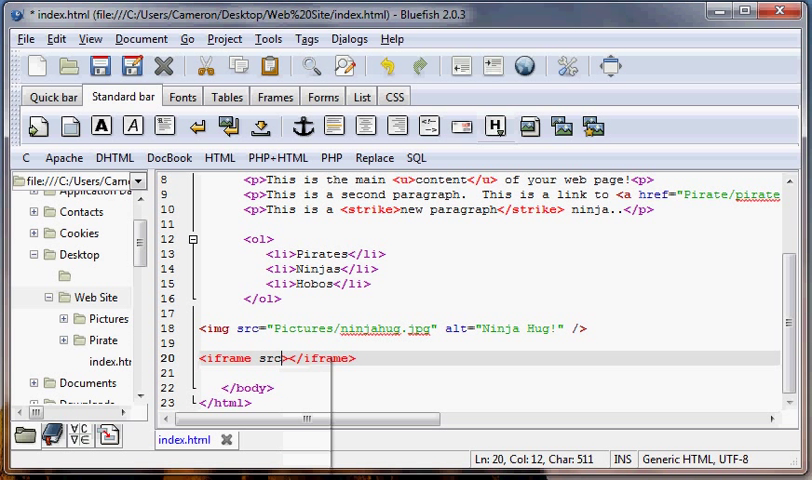
text(=")
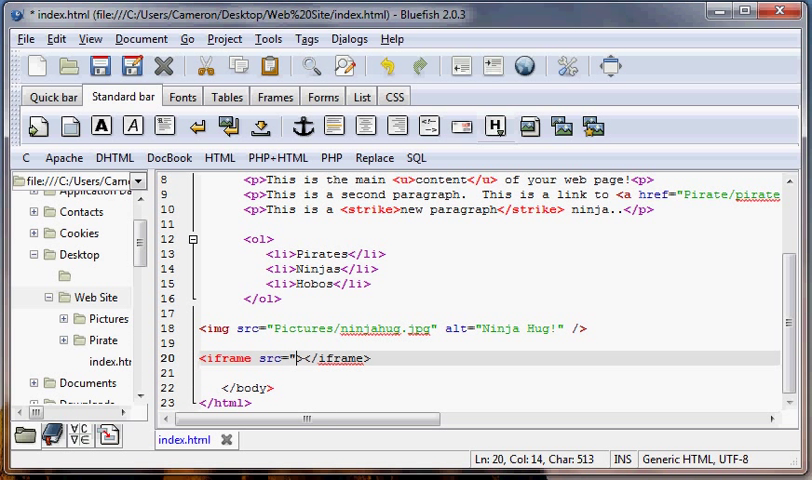
text(Pirat)
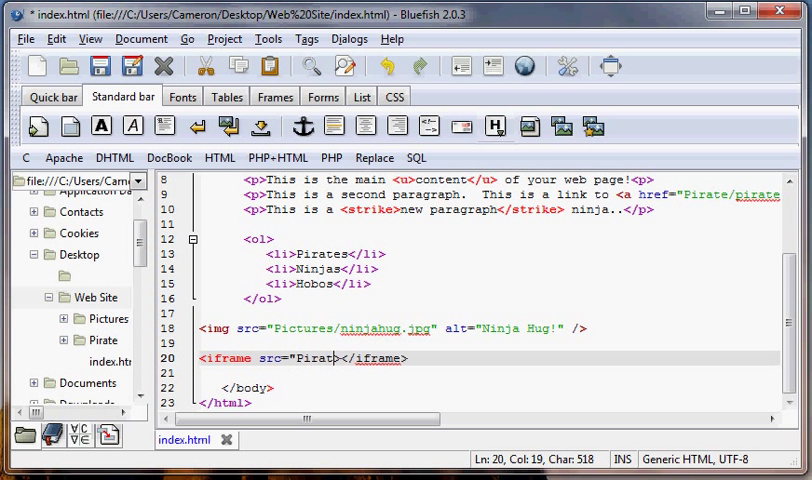
text(e/pi)
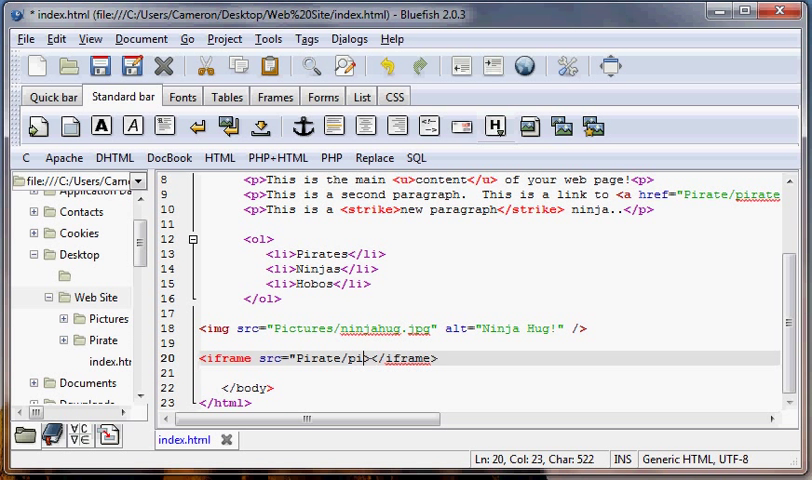
text(ratepage.html)
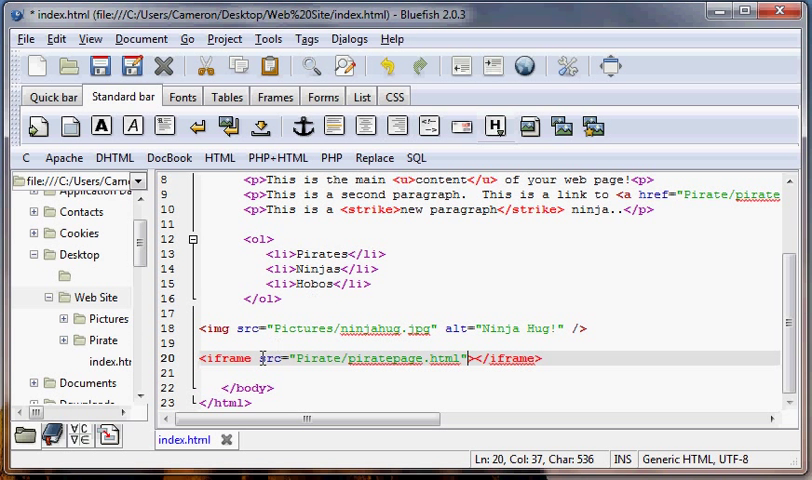
click(257, 358)
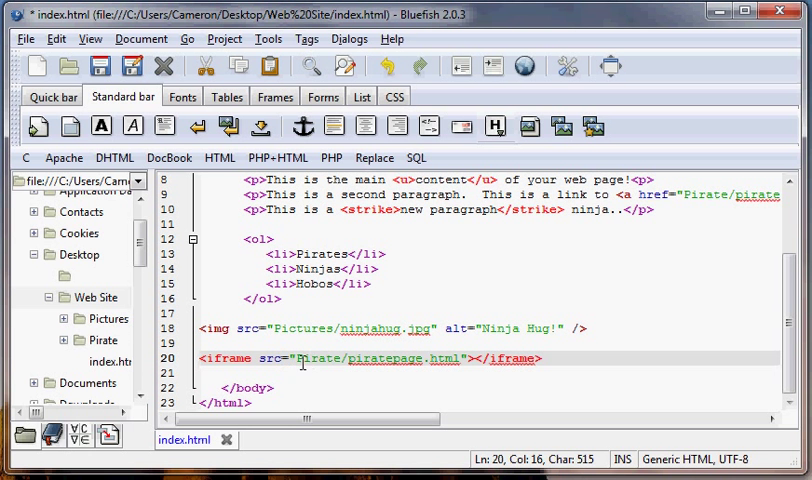
drag(300, 358, 455, 358)
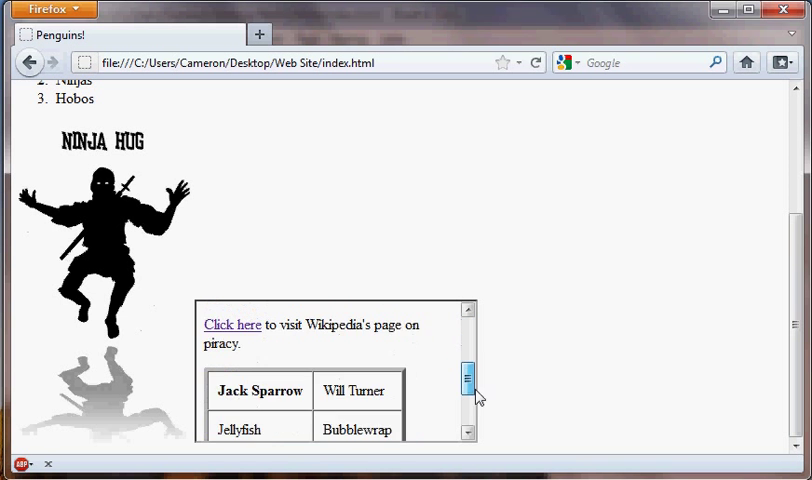
Scroll through the embedded pirate page in Firefox's small iframe
scroll(down, 3)
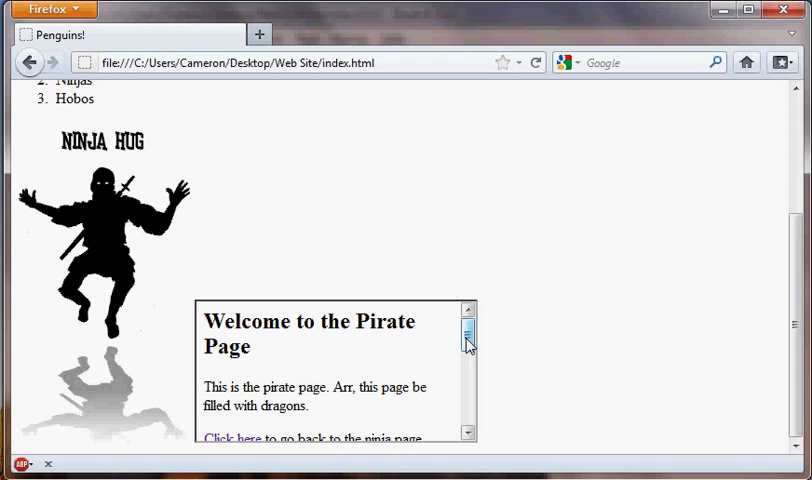
scroll(down, 3)
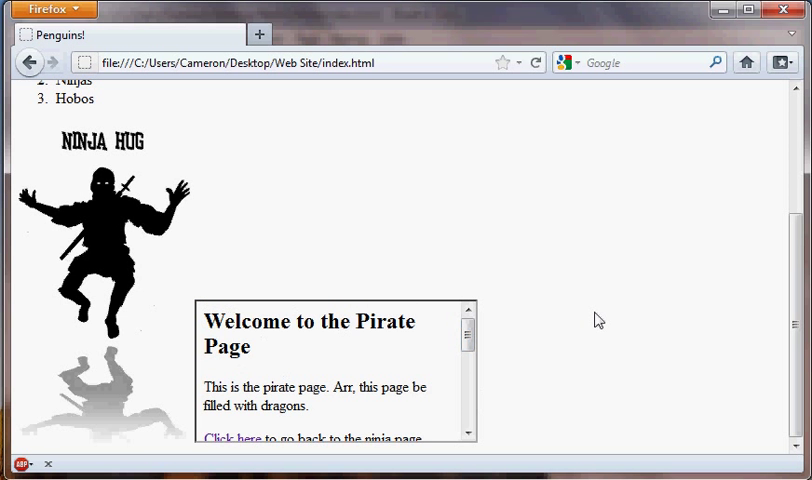
mouse_move(528, 345)
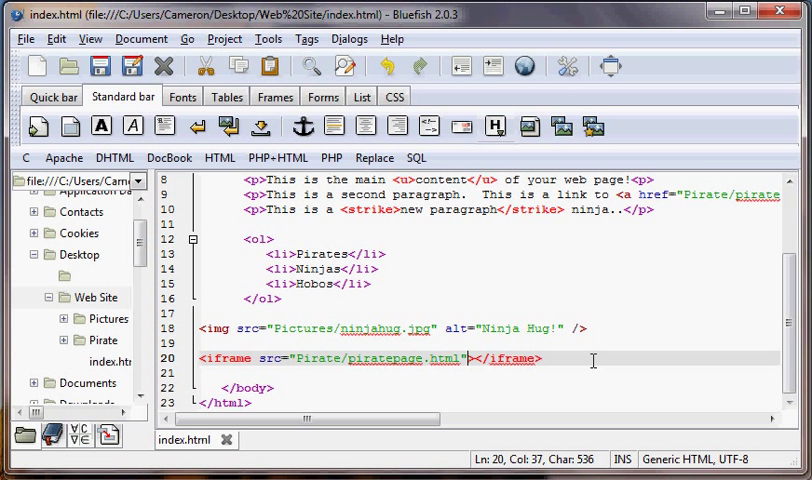
Add width="700" and height="200" to the iframe tag on line 20
text(wit)
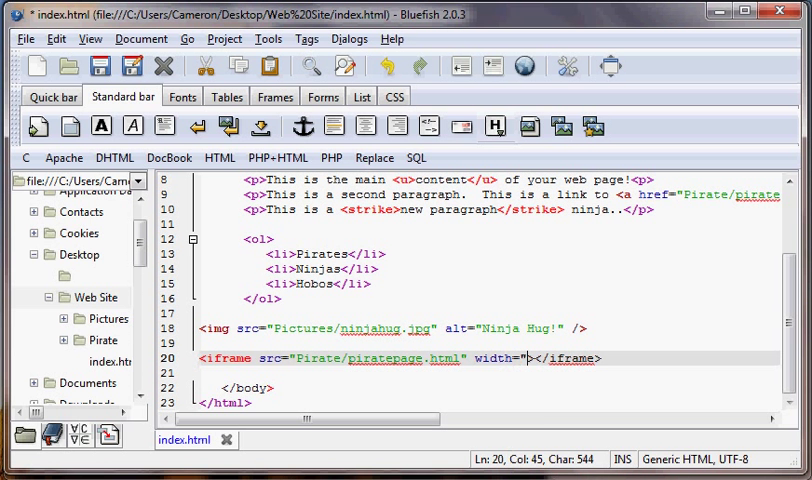
text(700" height)
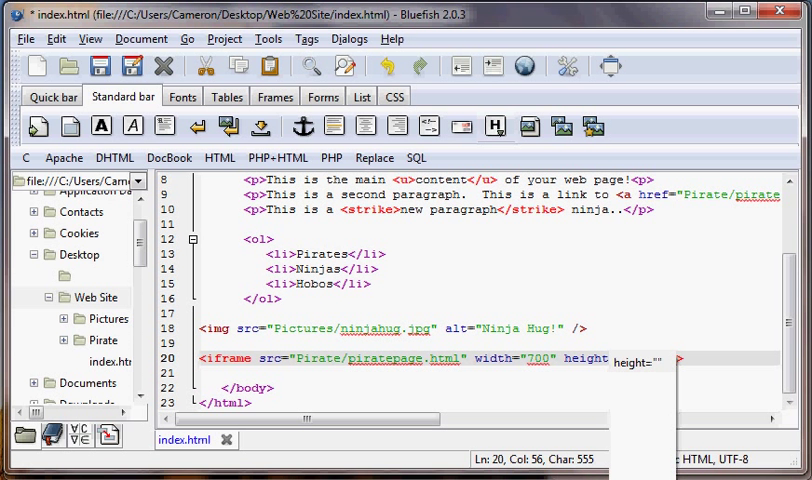
text(200"></iframe>)
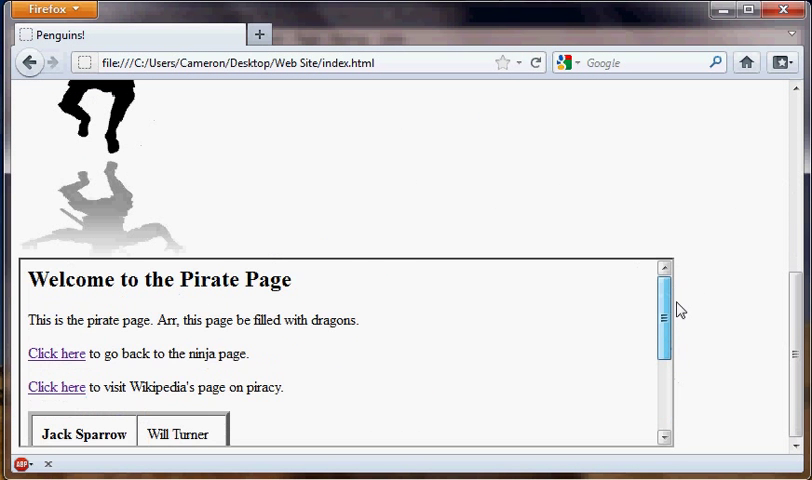
mouse_move(181, 261)
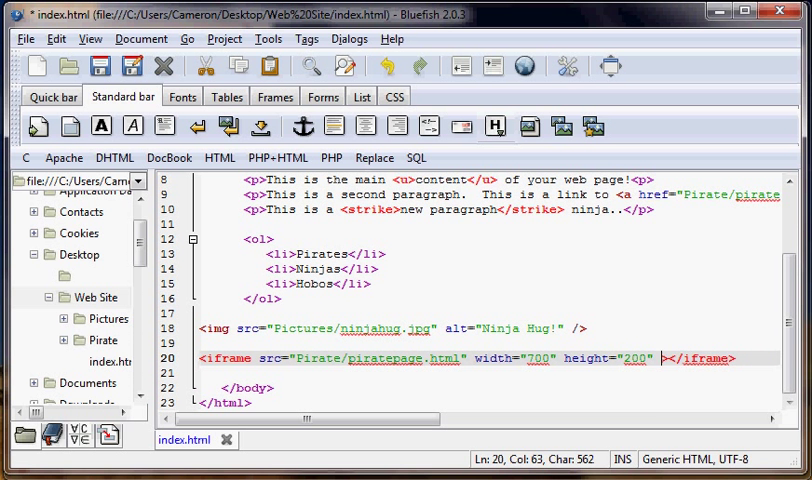
Add frameborder="0" to the iframe and turn on Document > Wrap
text(frameborder)
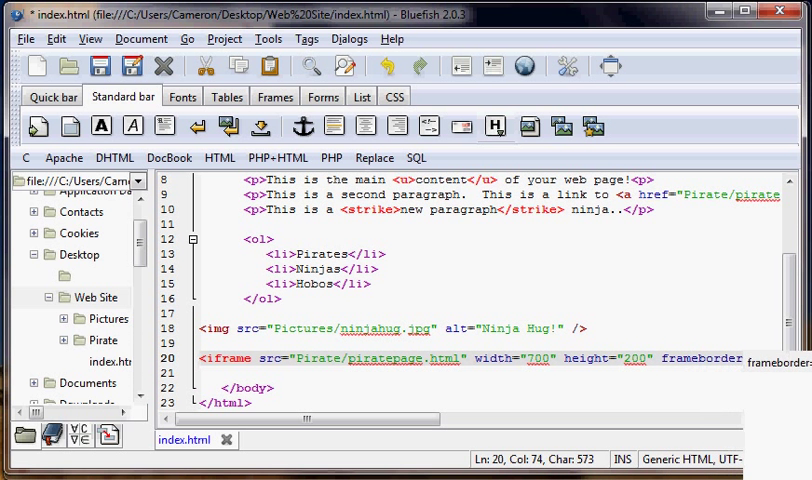
text("0">)
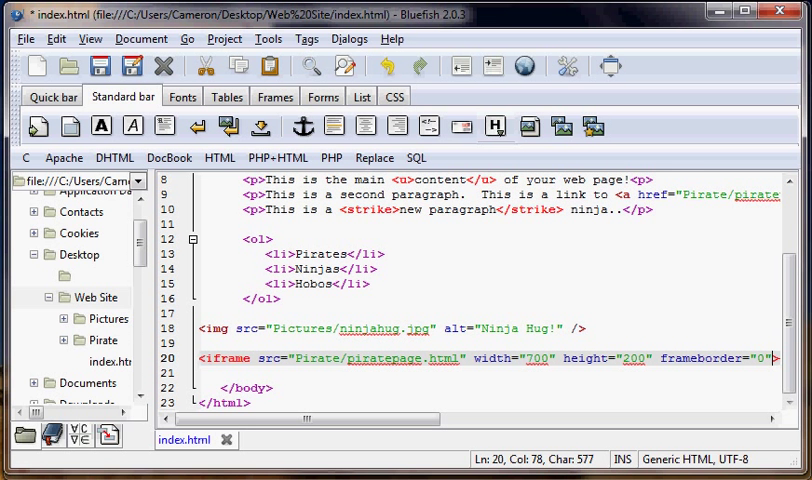
click(141, 38)
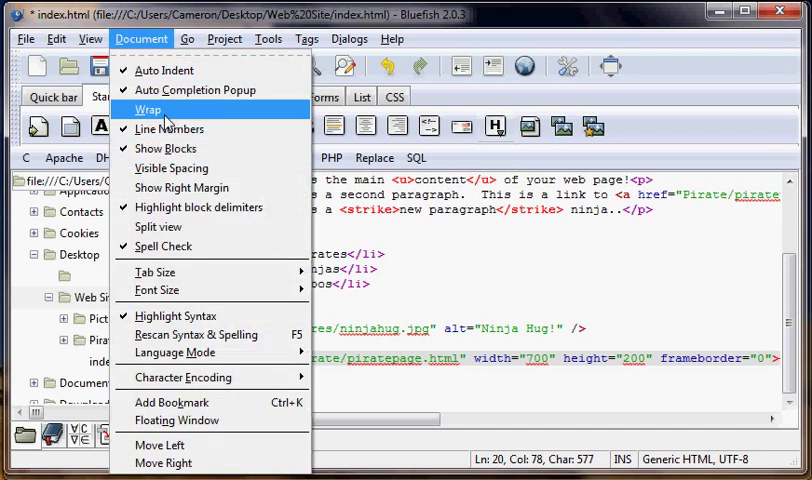
click(147, 109)
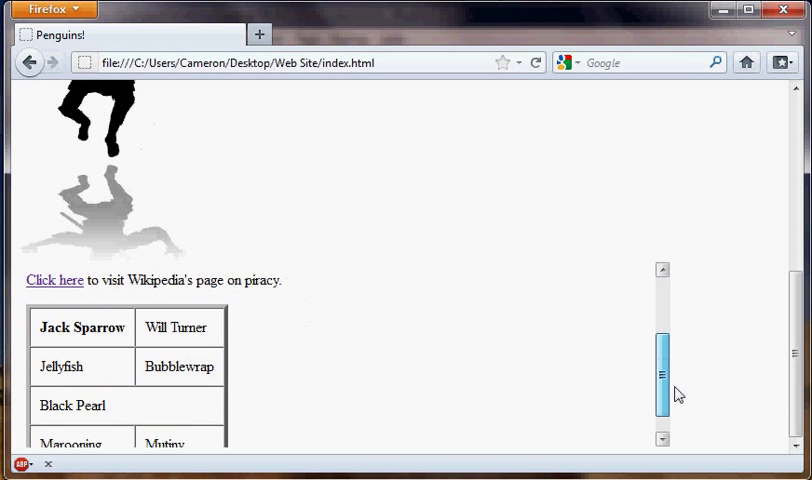
Scroll the borderless pirate embed in Firefox down and back to the top
scroll(down, 3)
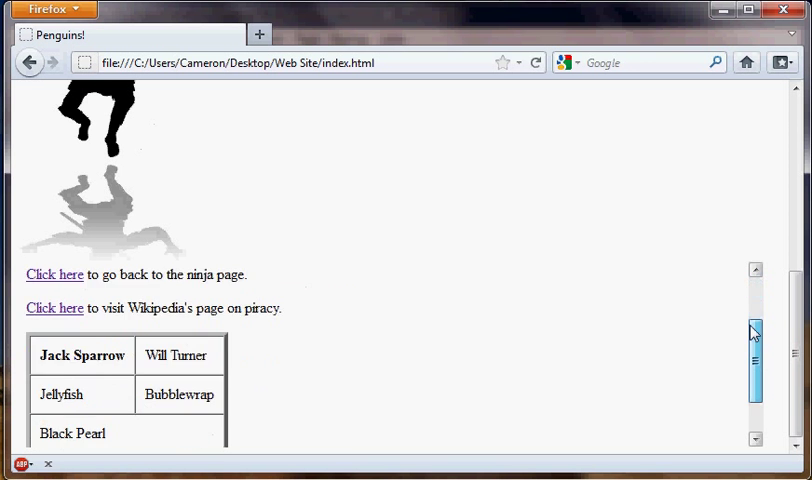
scroll(up, 3)
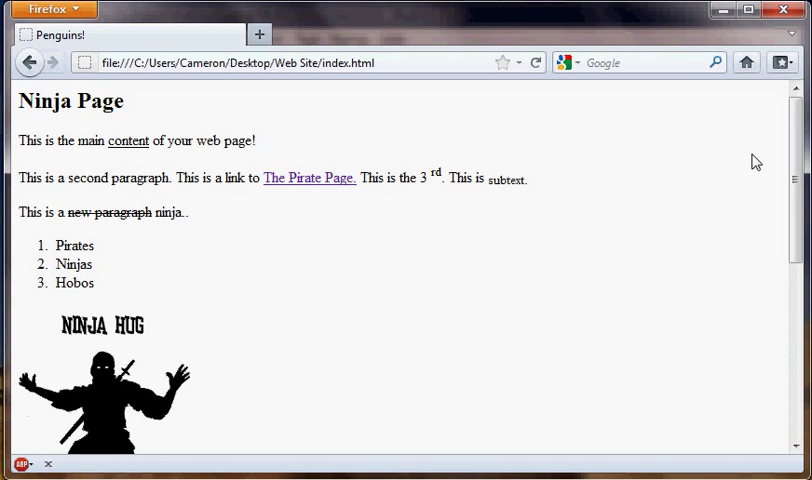
mouse_move(491, 293)
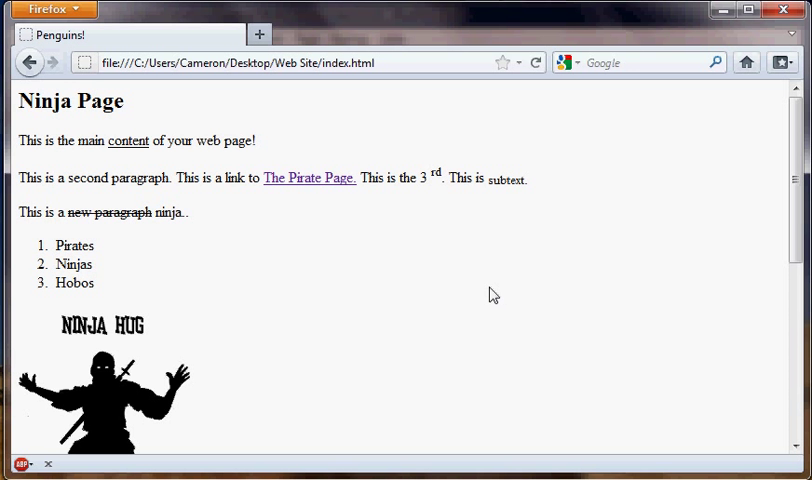
click(309, 178)
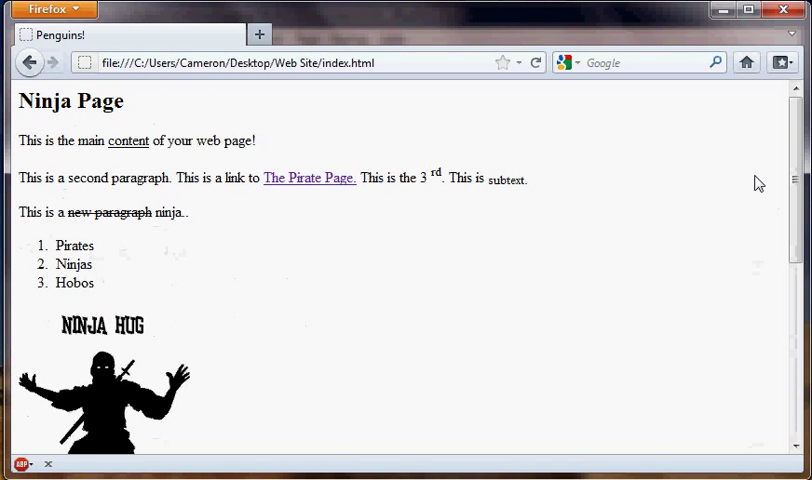
mouse_move(762, 210)
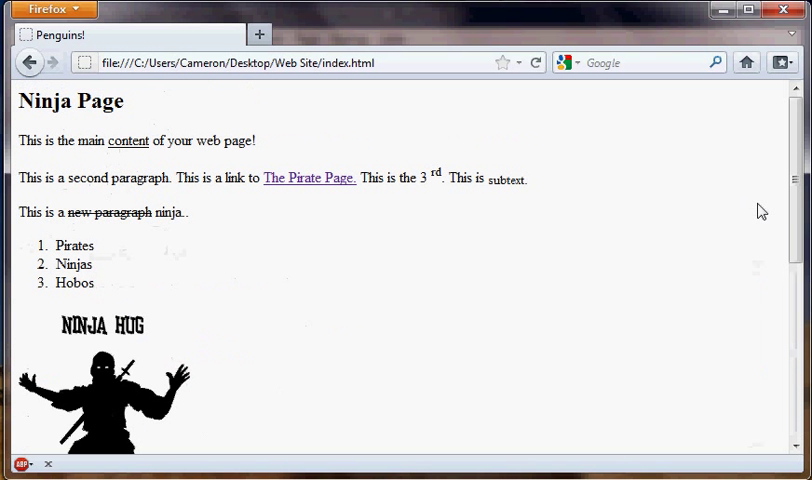